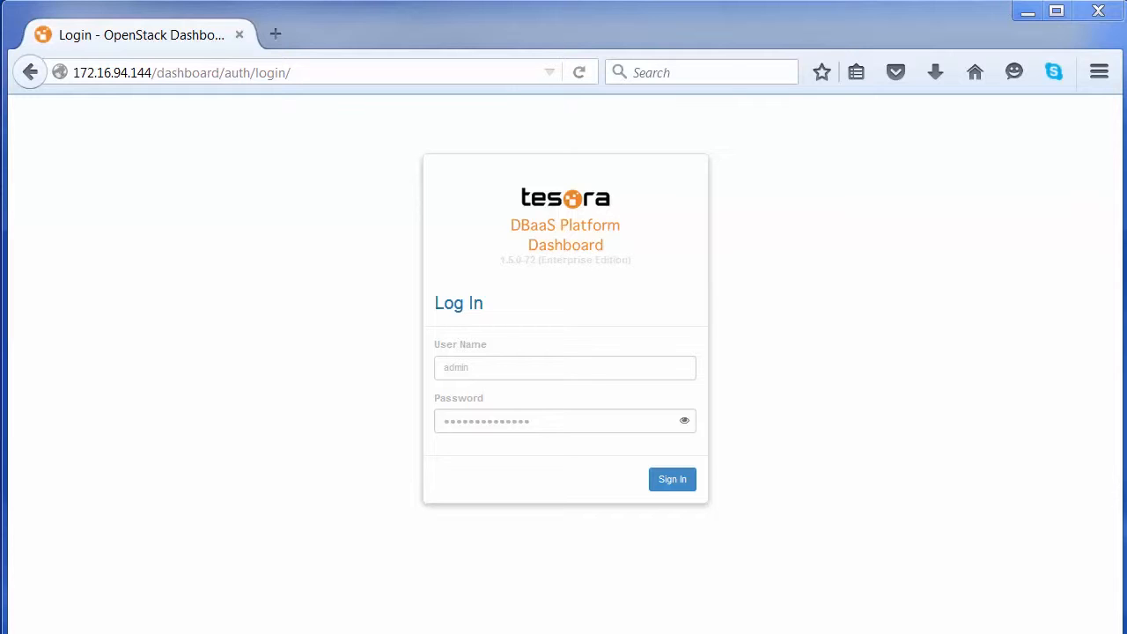
mouse_move(648, 516)
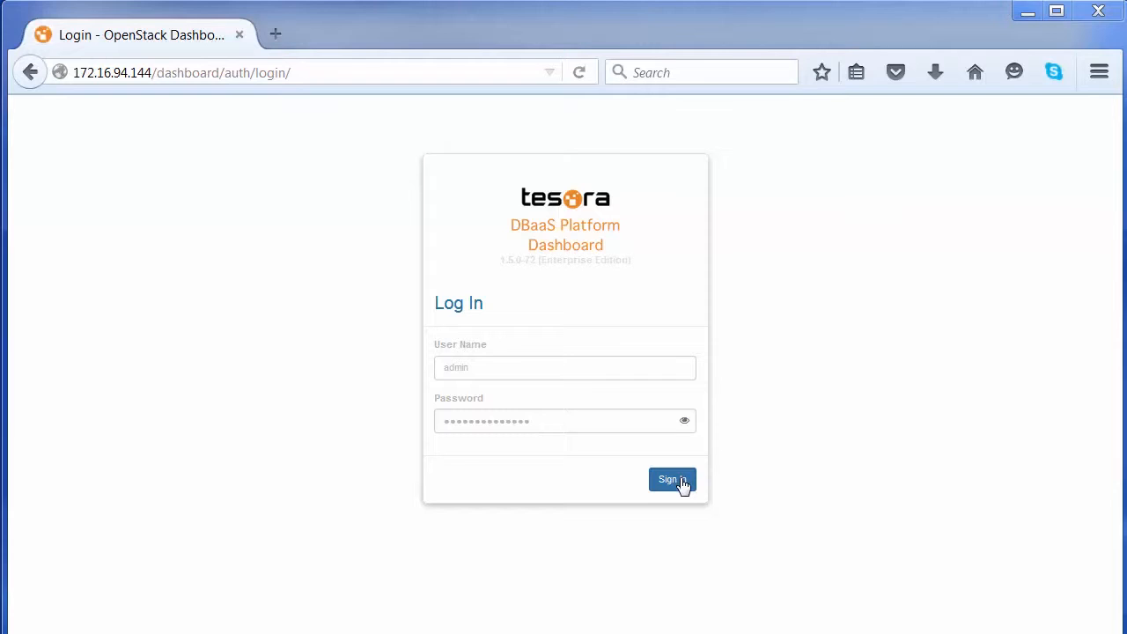
Sign in to the dashboard as admin using the prefilled credentials
click(671, 480)
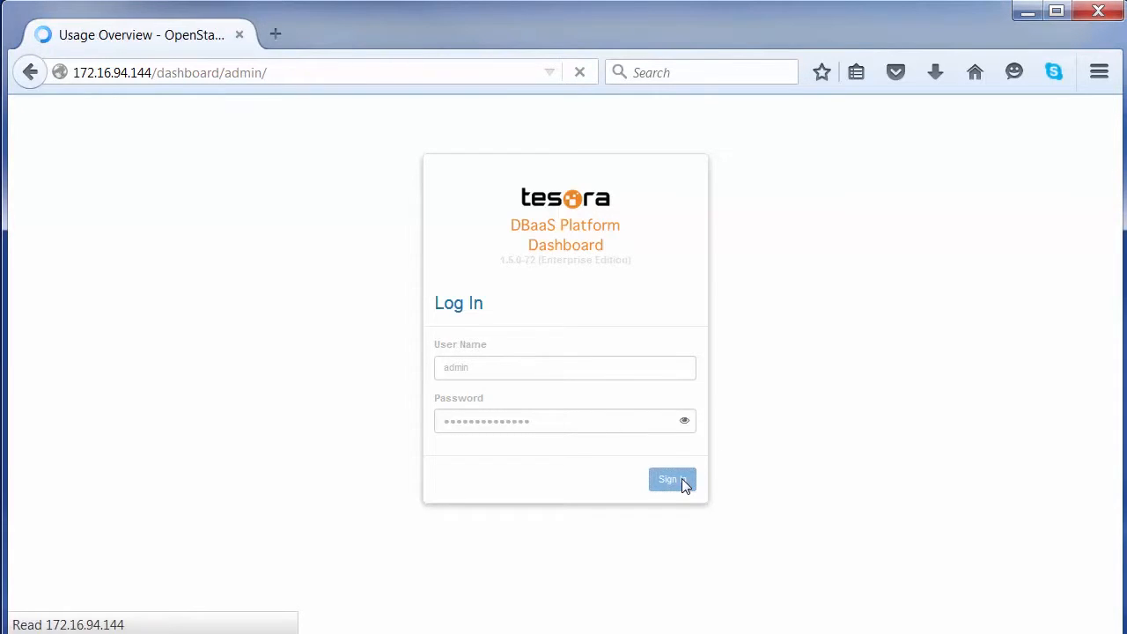
Go to Project > Database > Instances and view the empty instance list
click(671, 479)
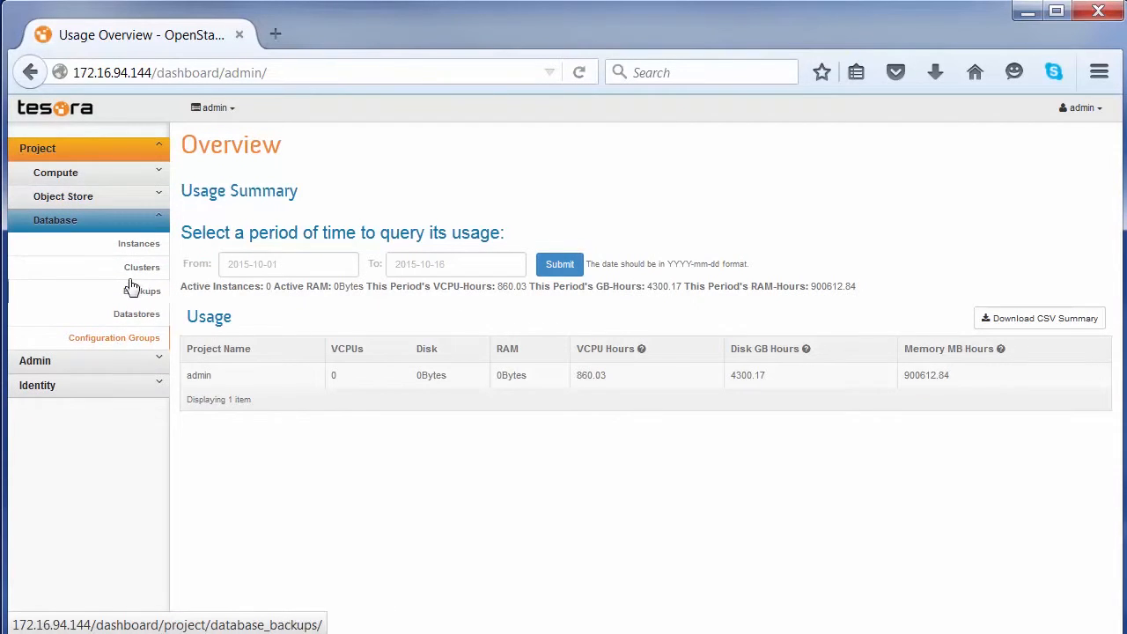
mouse_move(139, 243)
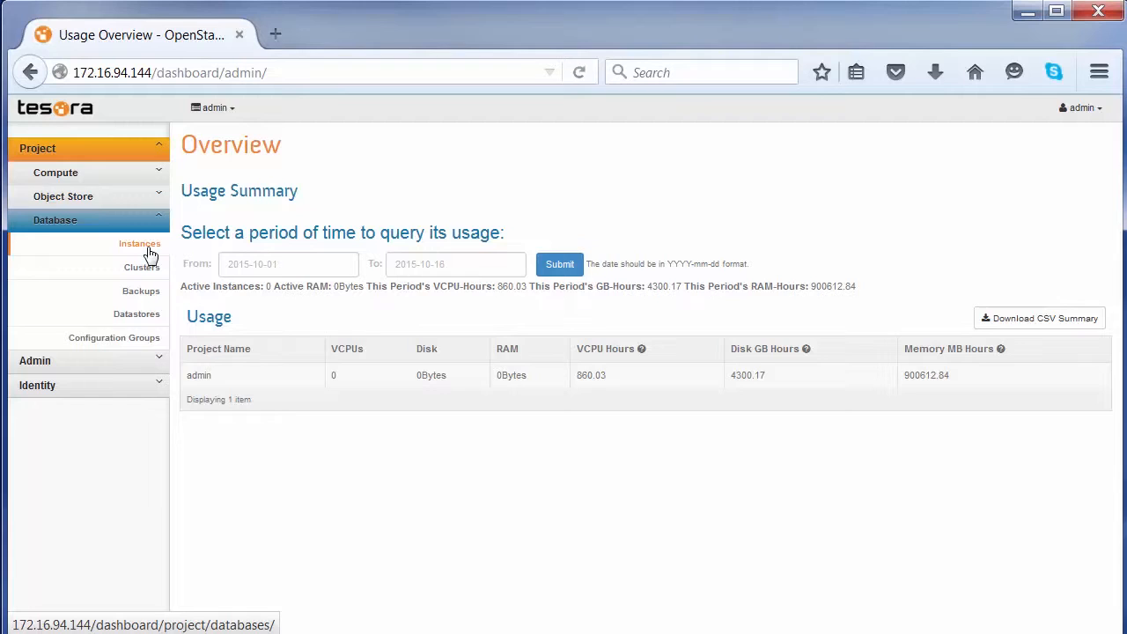
click(139, 244)
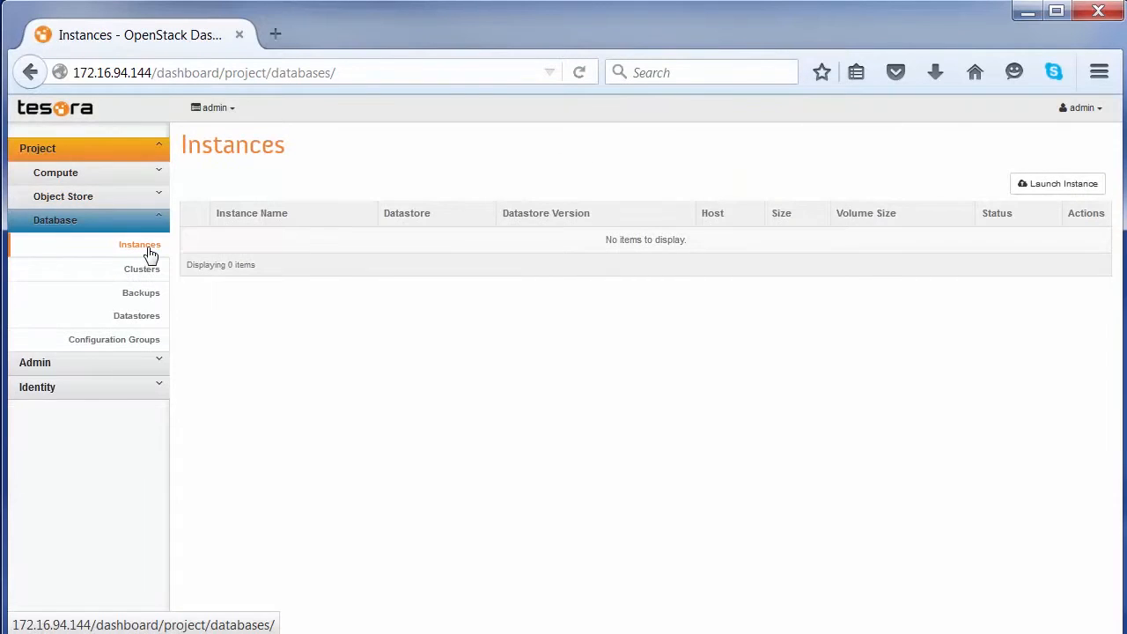
mouse_move(464, 356)
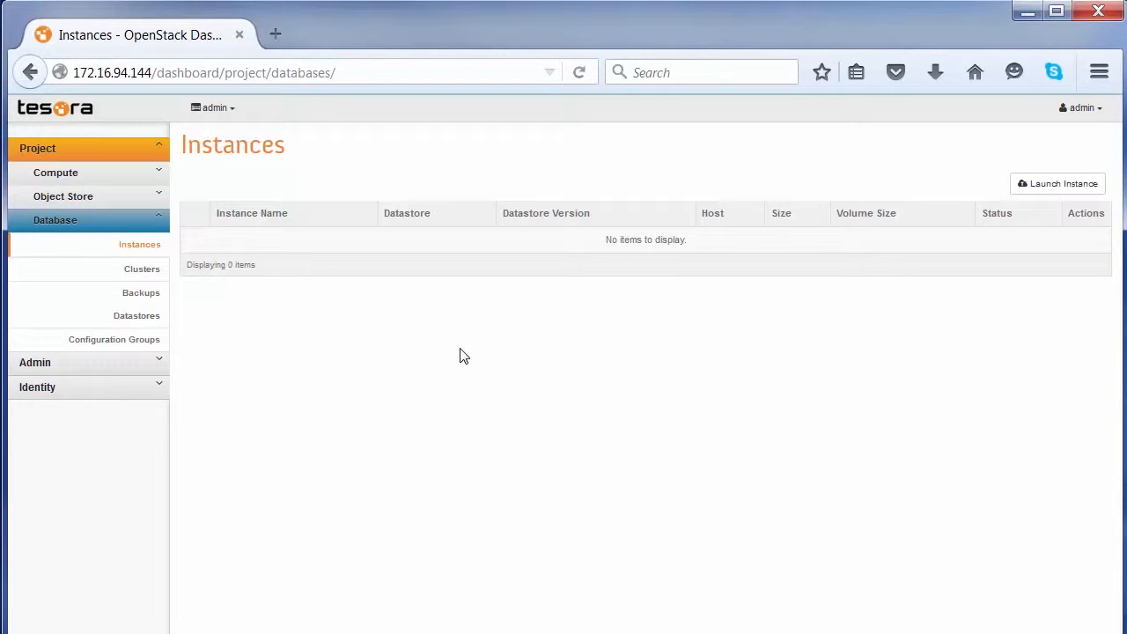
mouse_move(1058, 183)
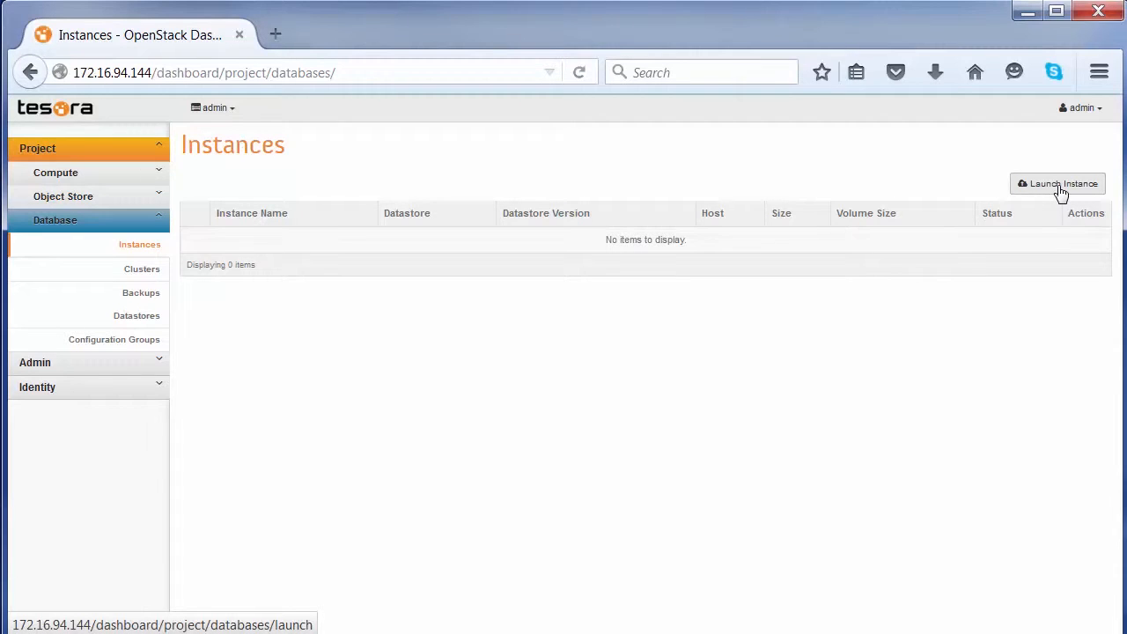
Open the Launch Instance form, glance at the flavor options, and focus the Instance Name field
click(1058, 183)
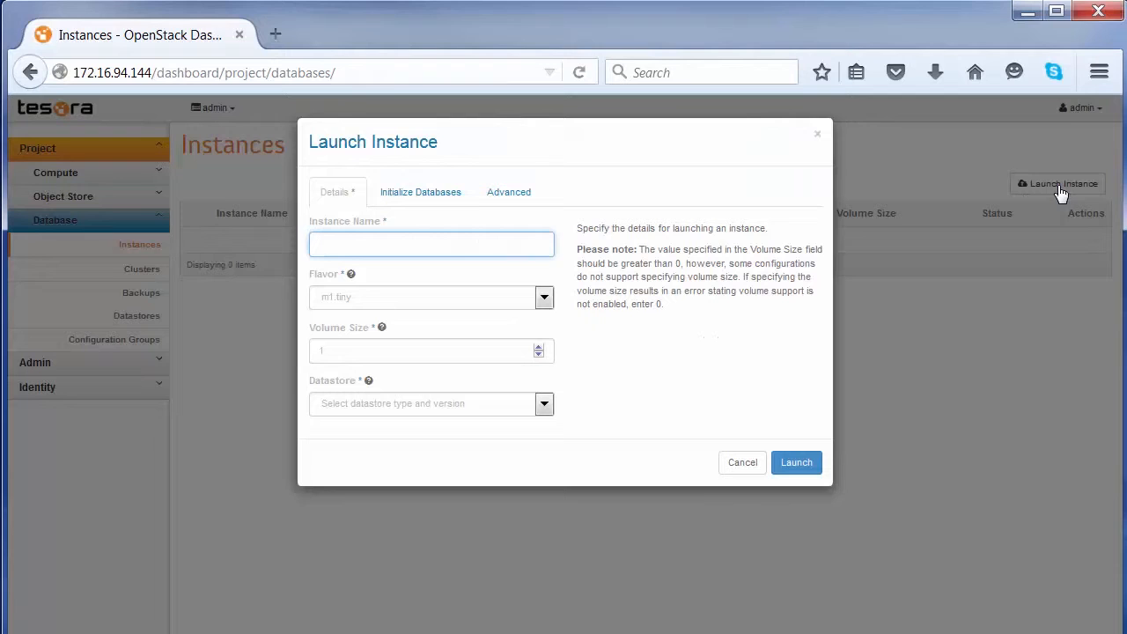
mouse_move(678, 328)
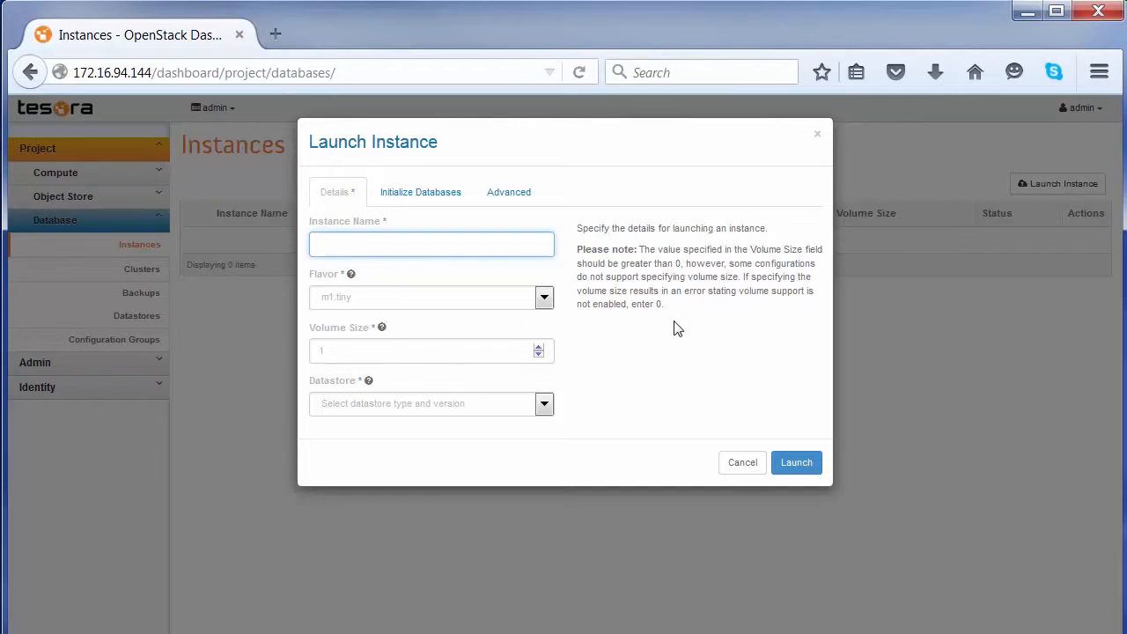
click(431, 244)
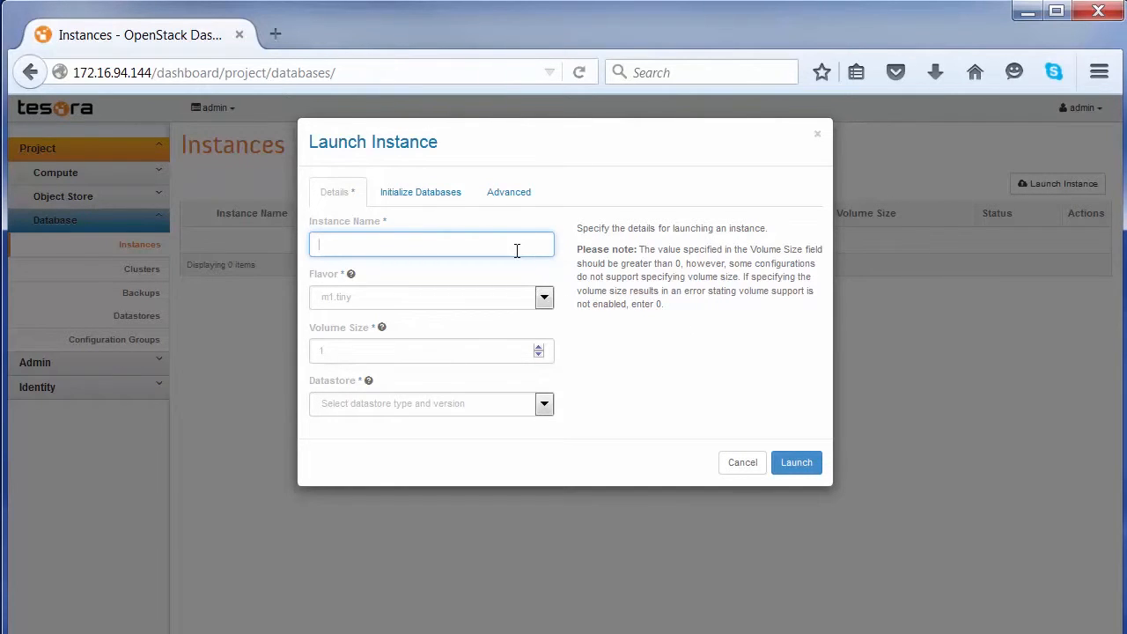
click(543, 297)
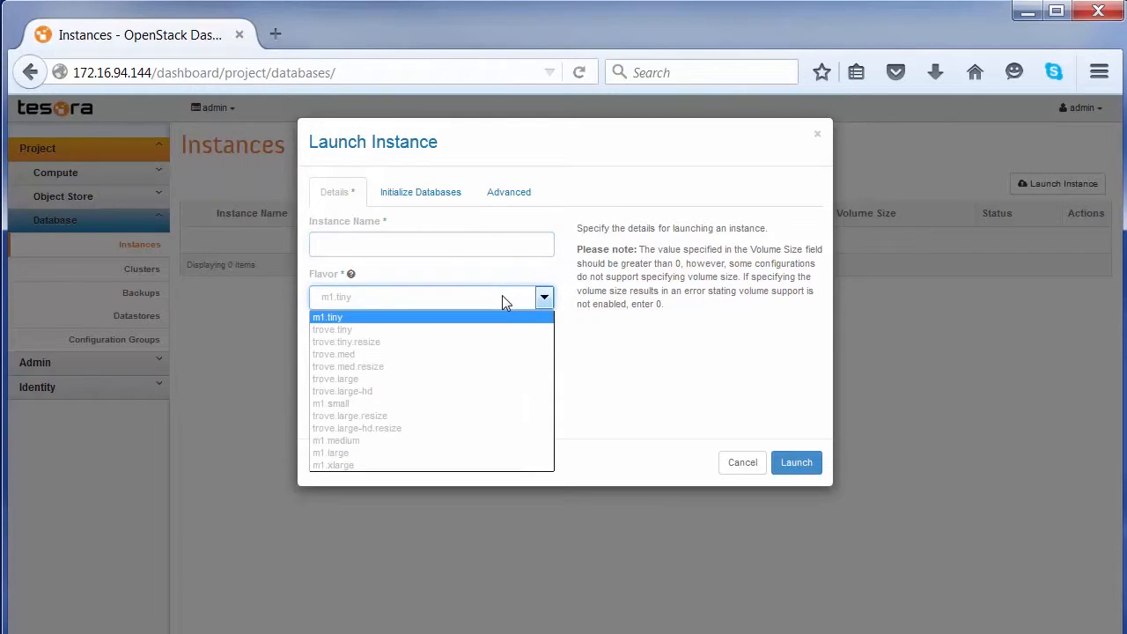
mouse_move(464, 354)
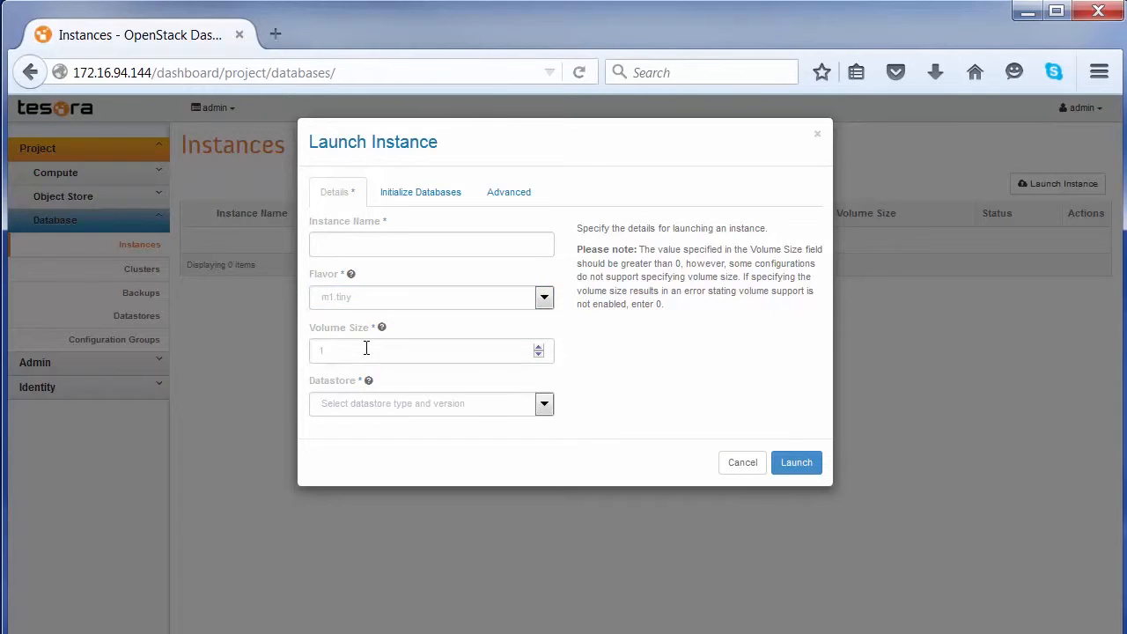
mouse_move(410, 388)
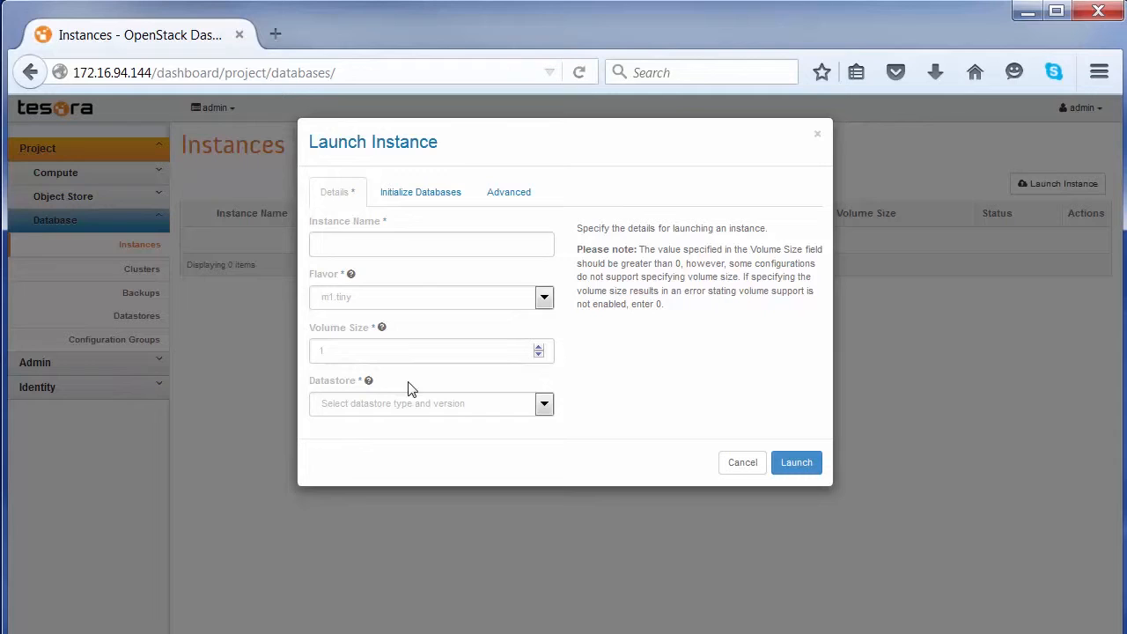
click(431, 244)
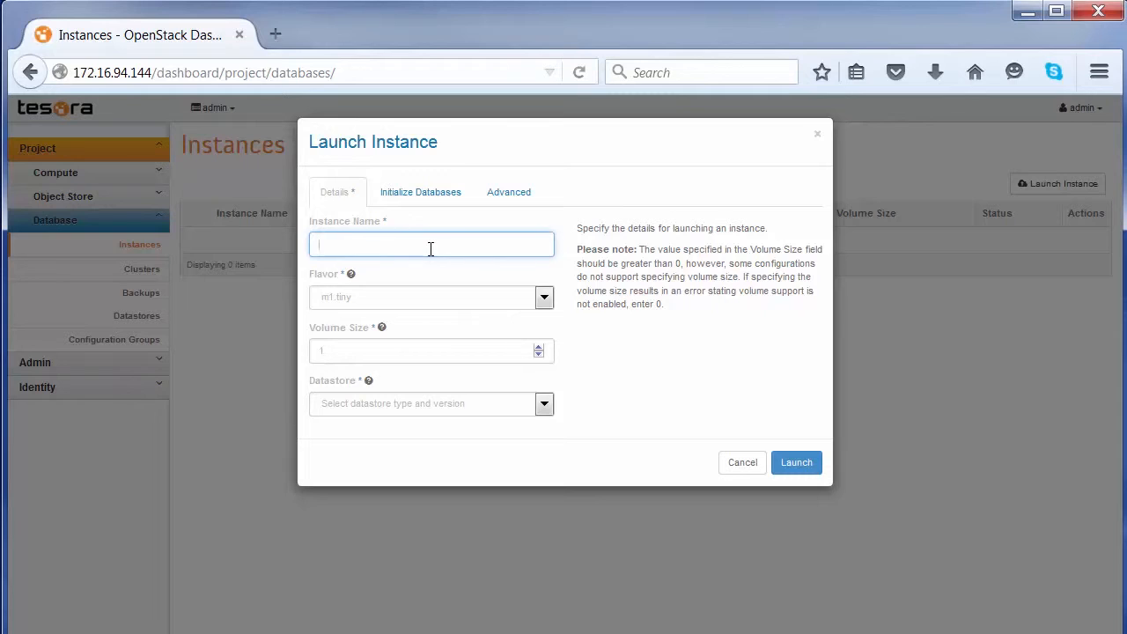
Name the instance 'mysqlinstance' and choose the trove.med flavor
text(mysqlinstanc)
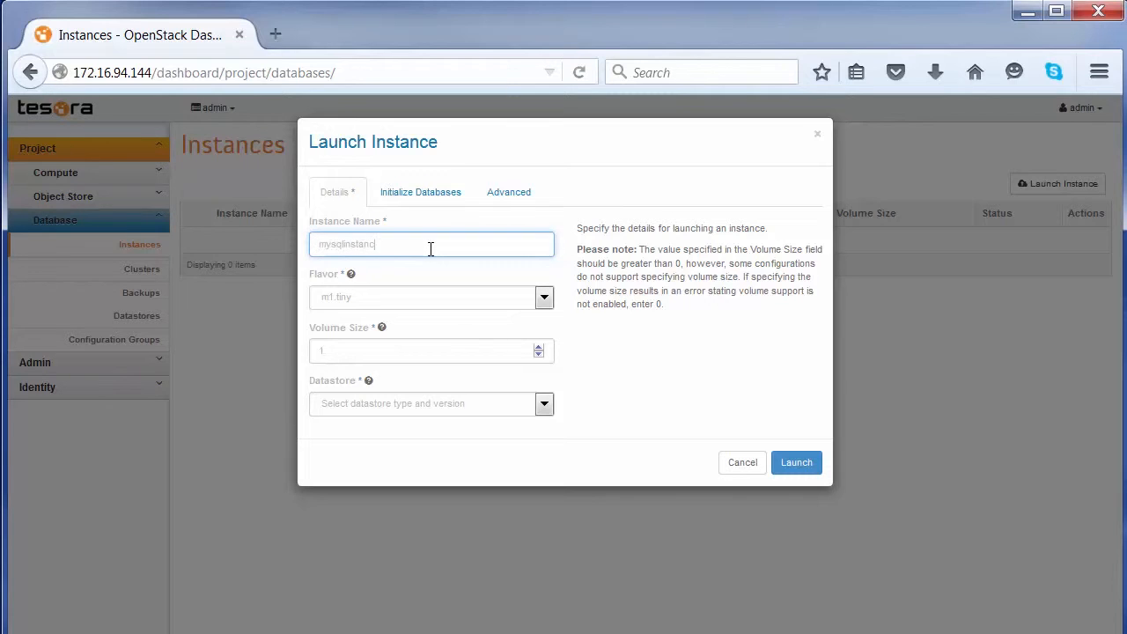
click(543, 297)
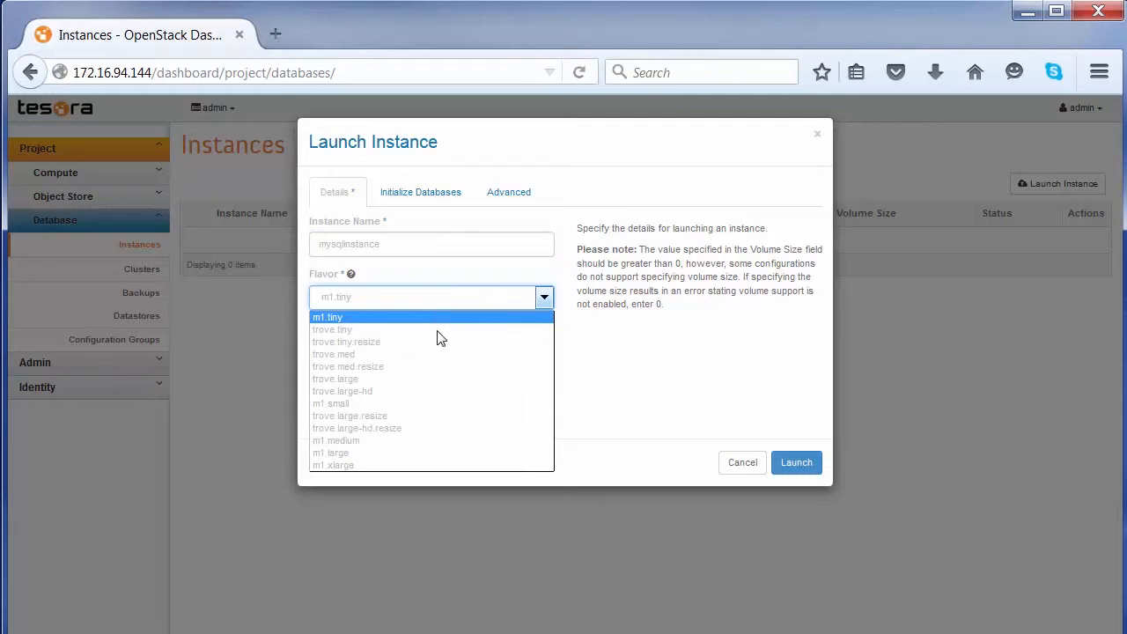
click(333, 354)
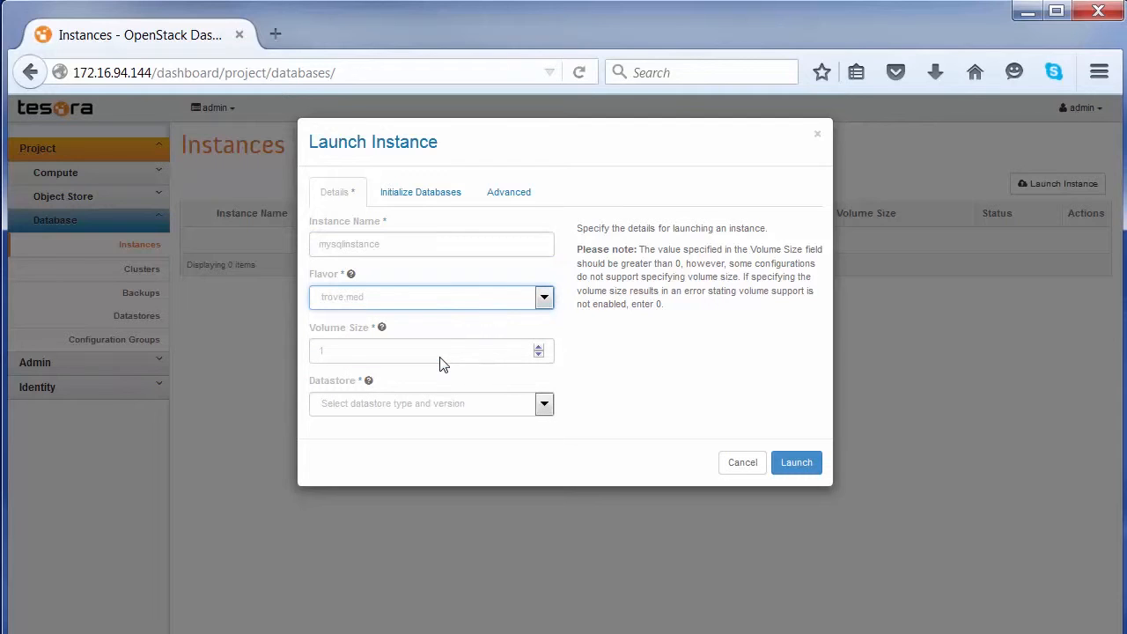
Set the volume size to 3 GB and the datastore to MySQL 5.6
click(422, 350)
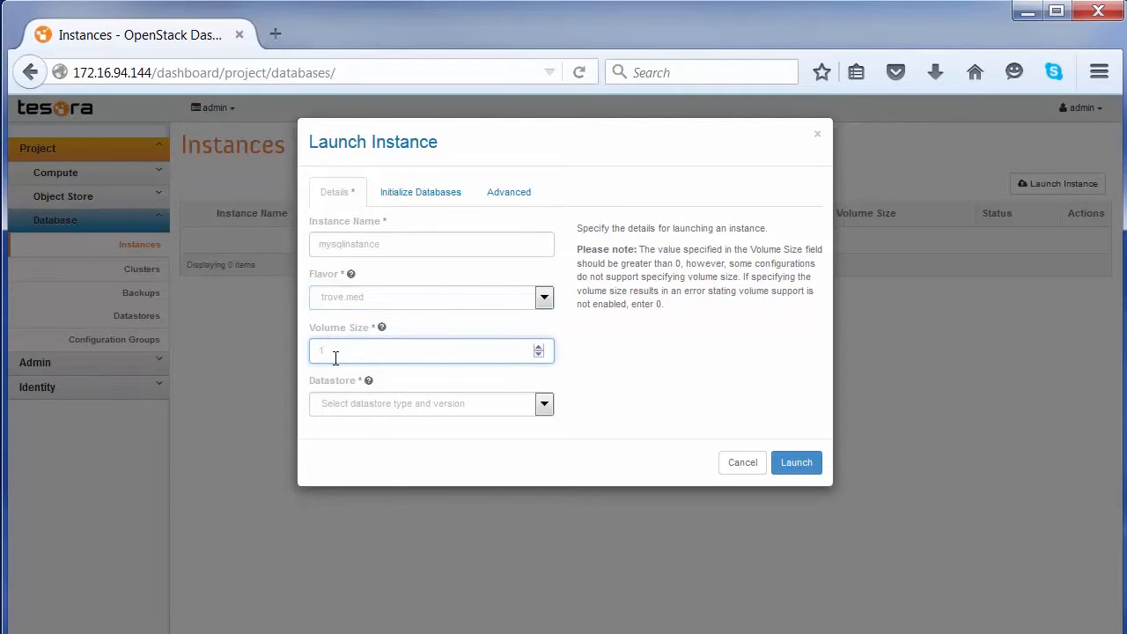
text(3)
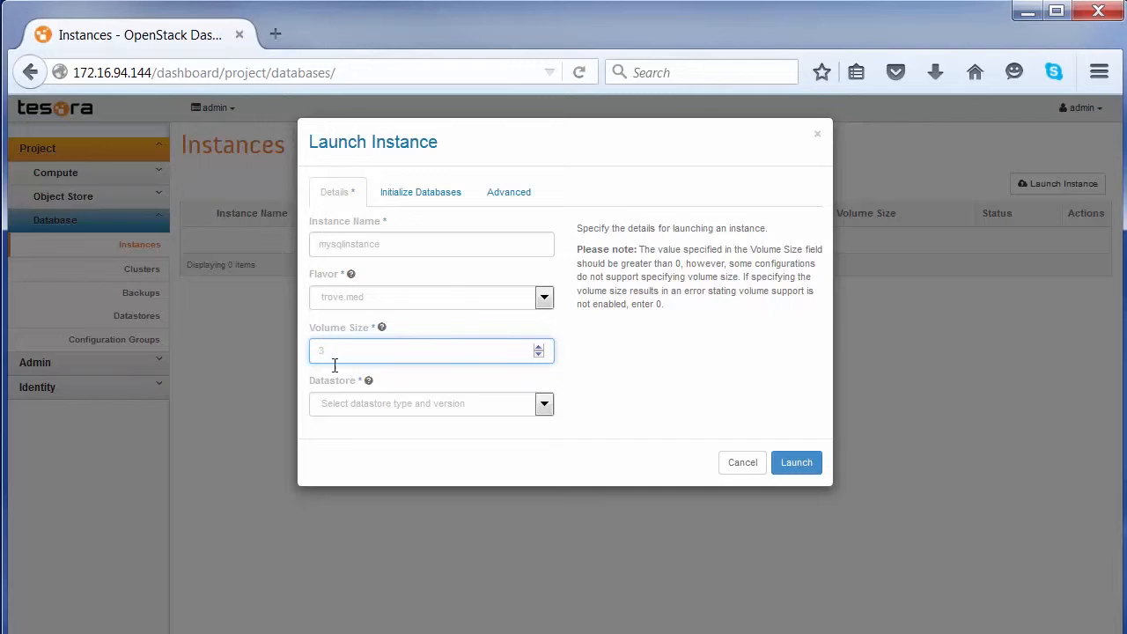
click(543, 404)
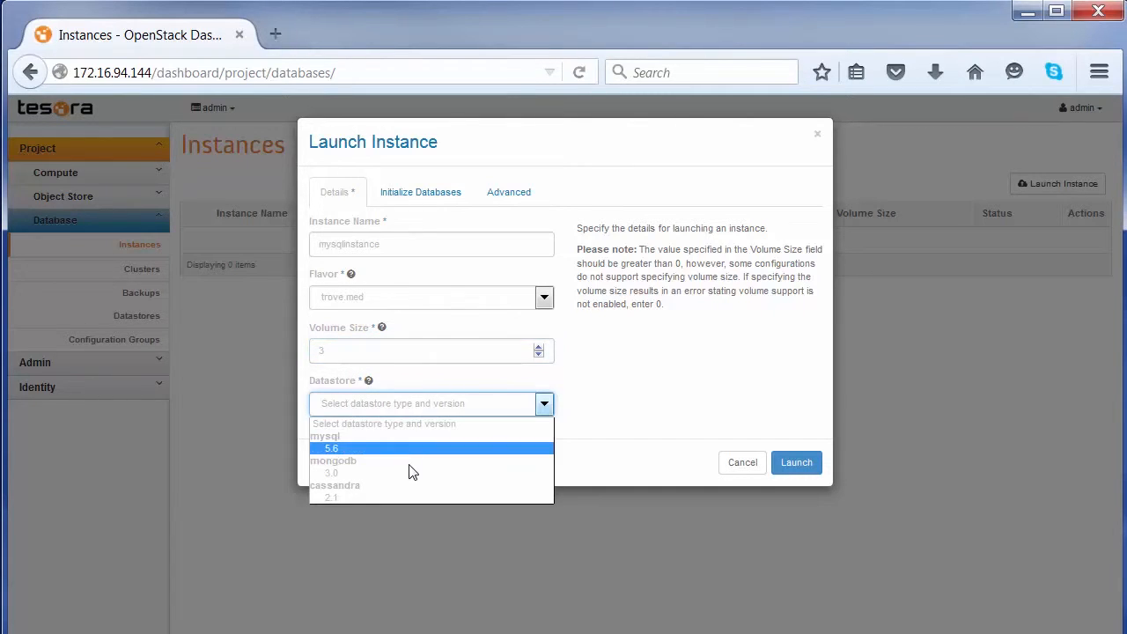
click(331, 448)
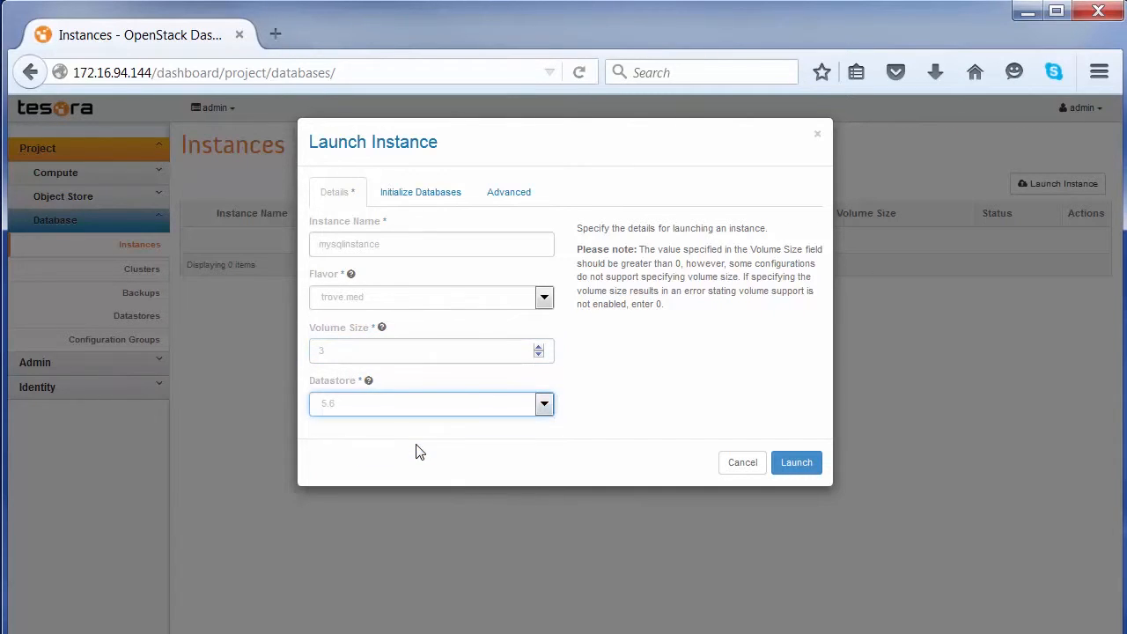
click(420, 192)
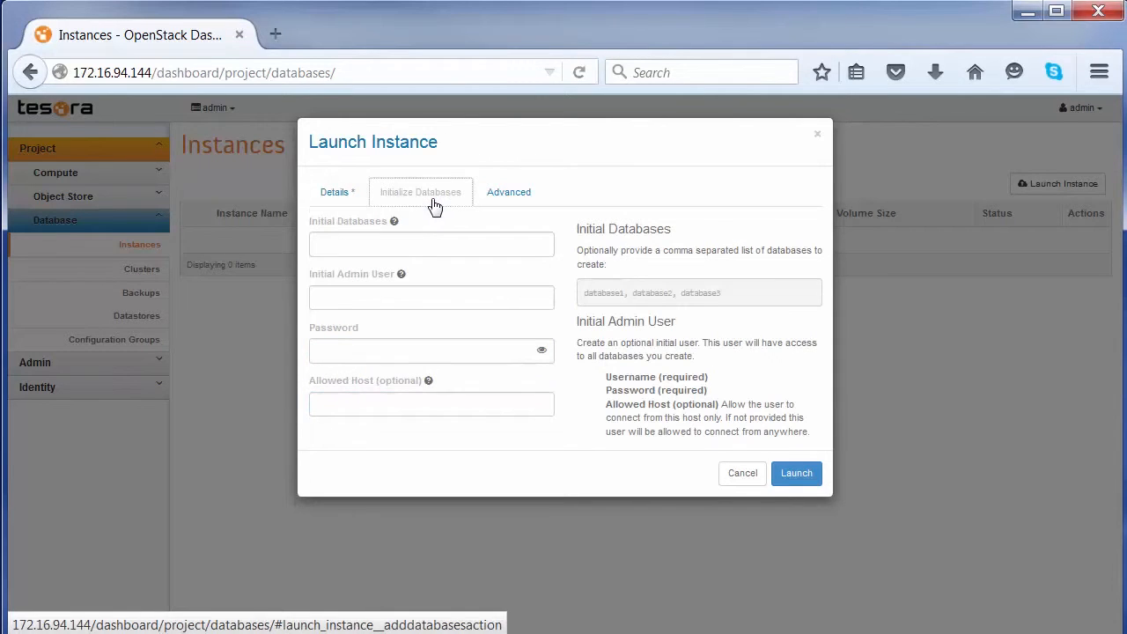
Add initial database 'mydatabase' and admin user 'myuser' with a password, then launch the instance
click(432, 244)
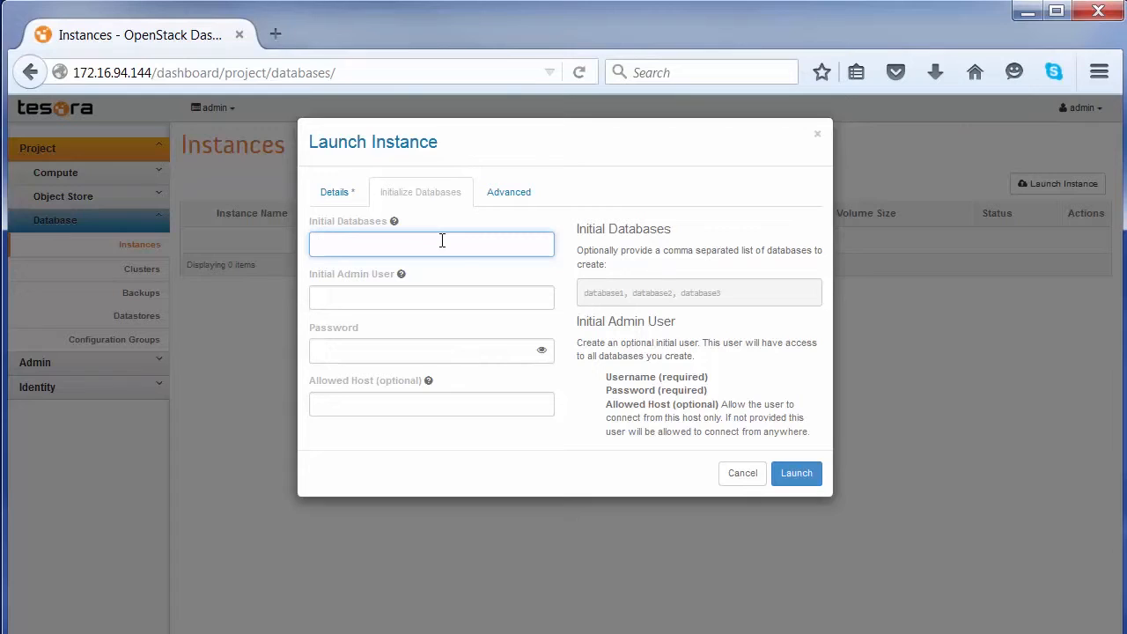
text(mydatabase)
click(432, 297)
text(myuser)
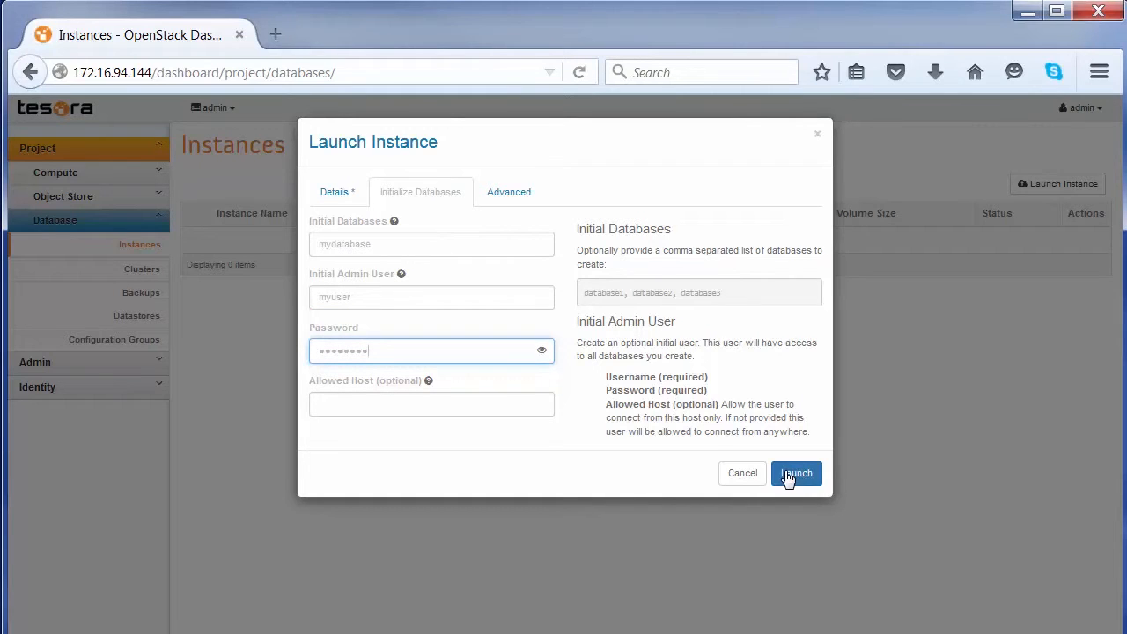
click(796, 473)
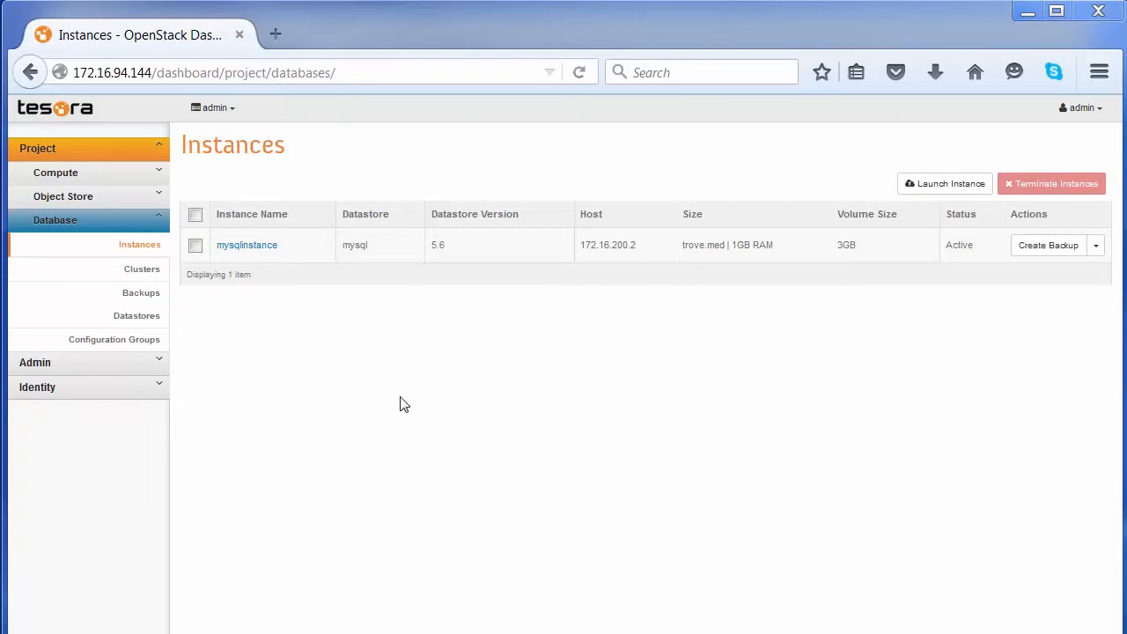
mouse_move(638, 268)
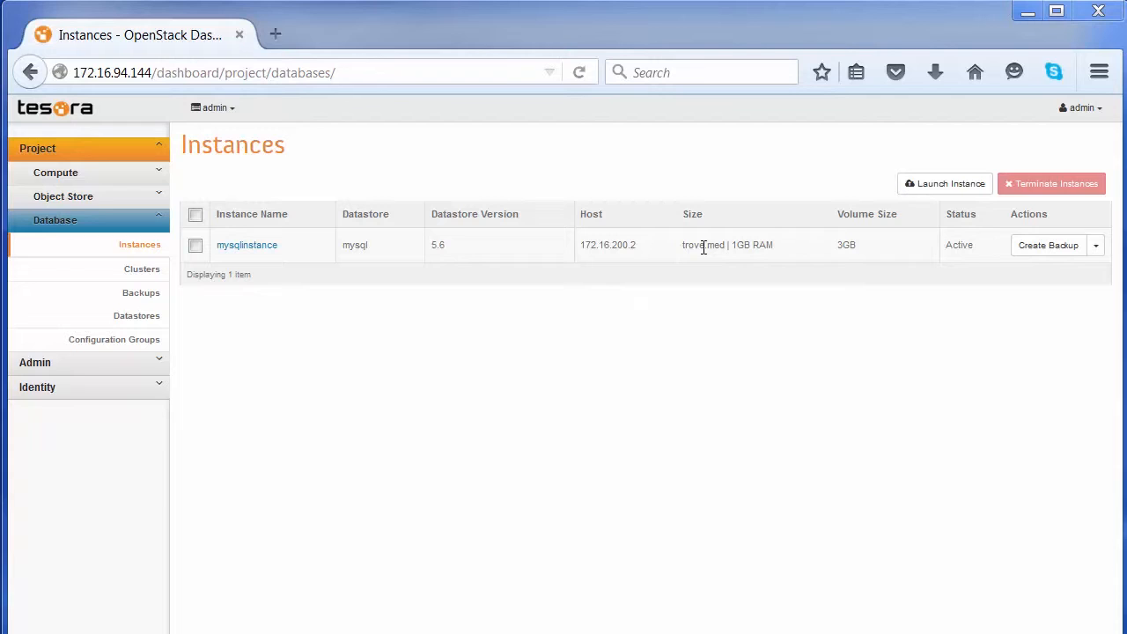
mouse_move(295, 274)
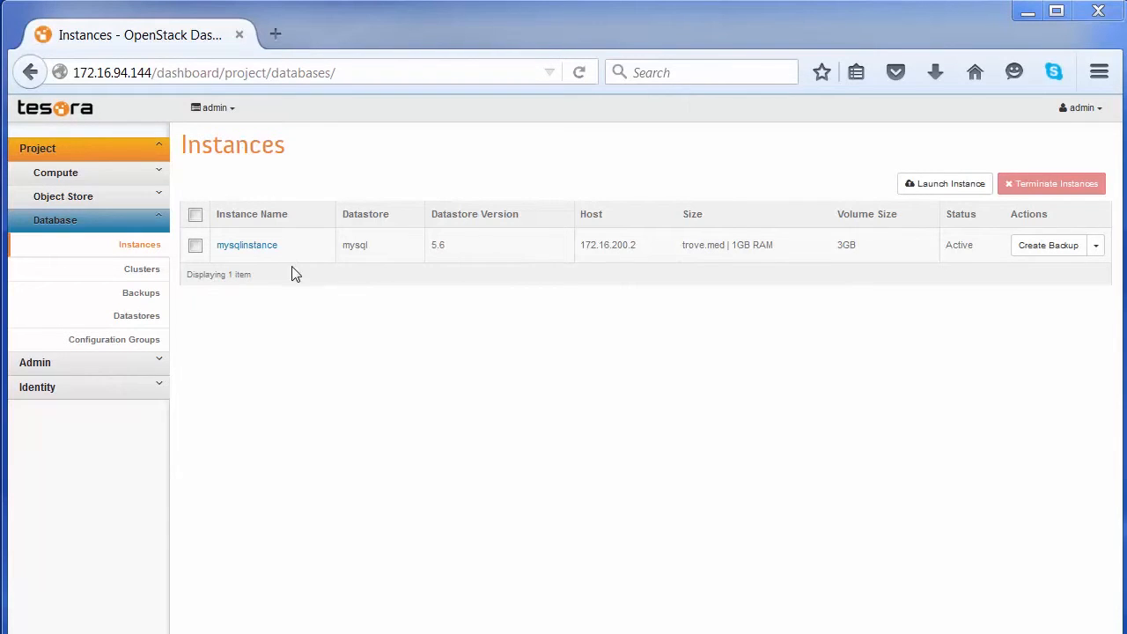
Open the mysqlinstance details page from the Instances table
click(246, 245)
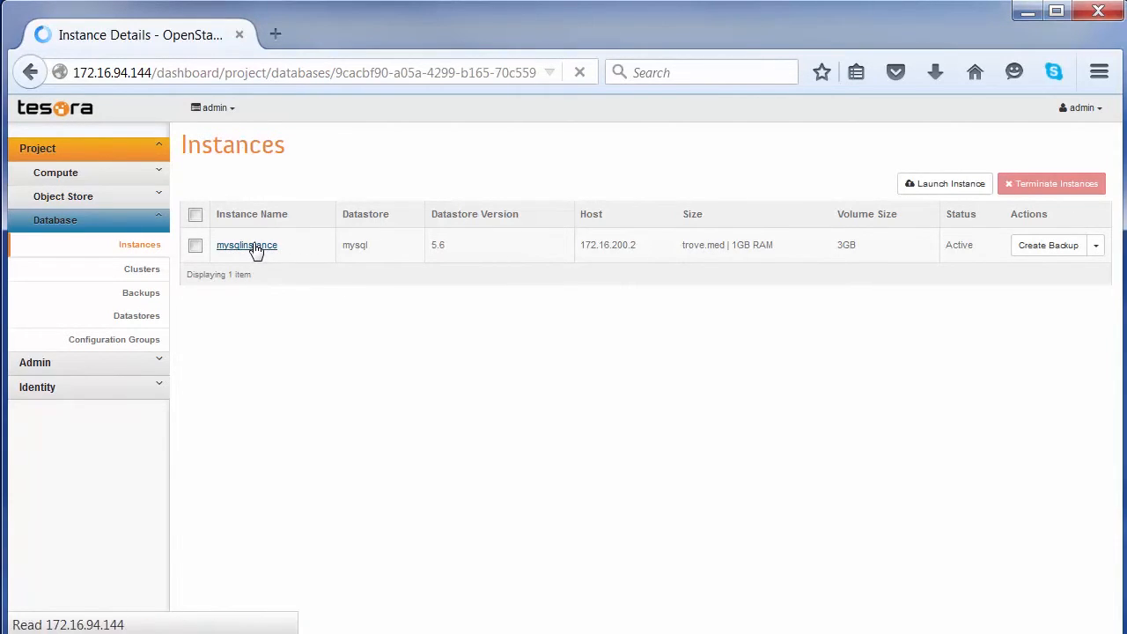
click(247, 245)
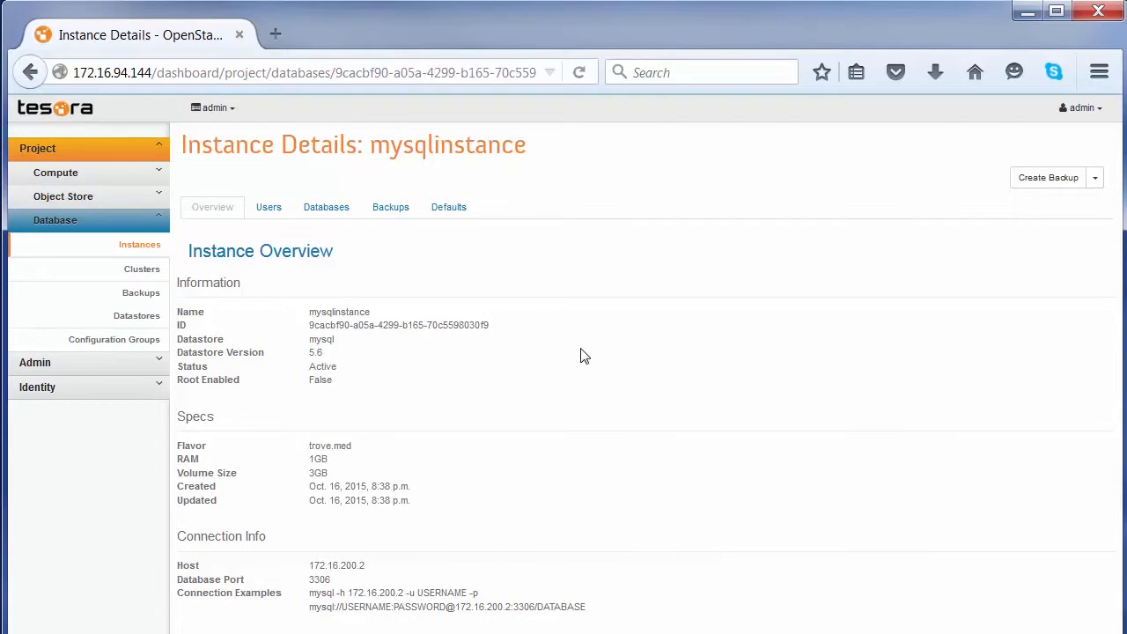
mouse_move(613, 432)
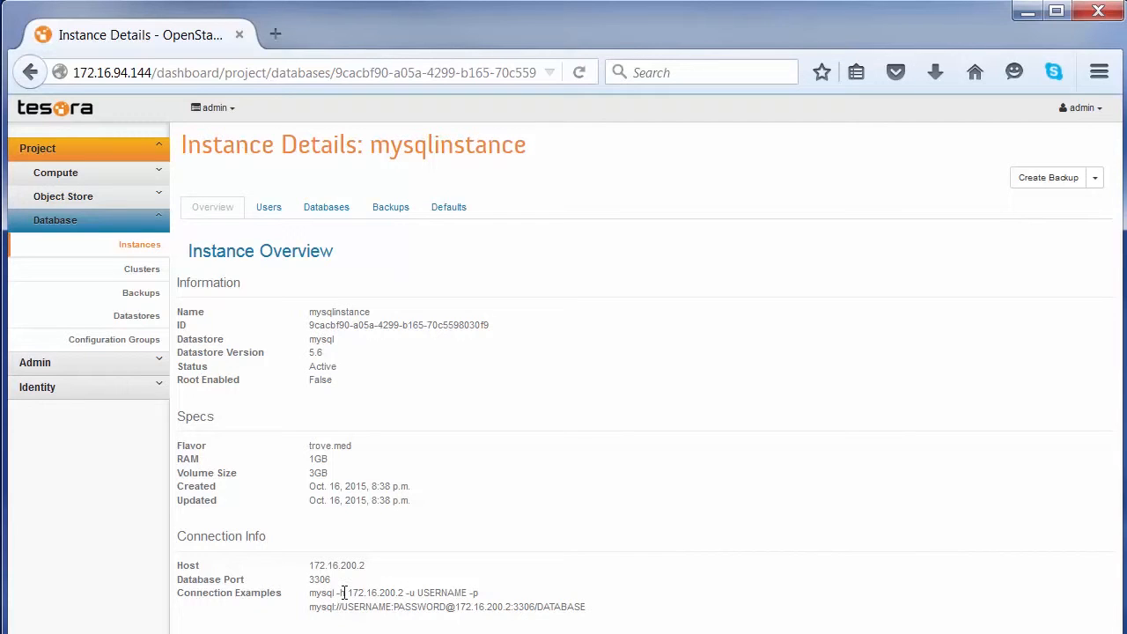
mouse_move(431, 592)
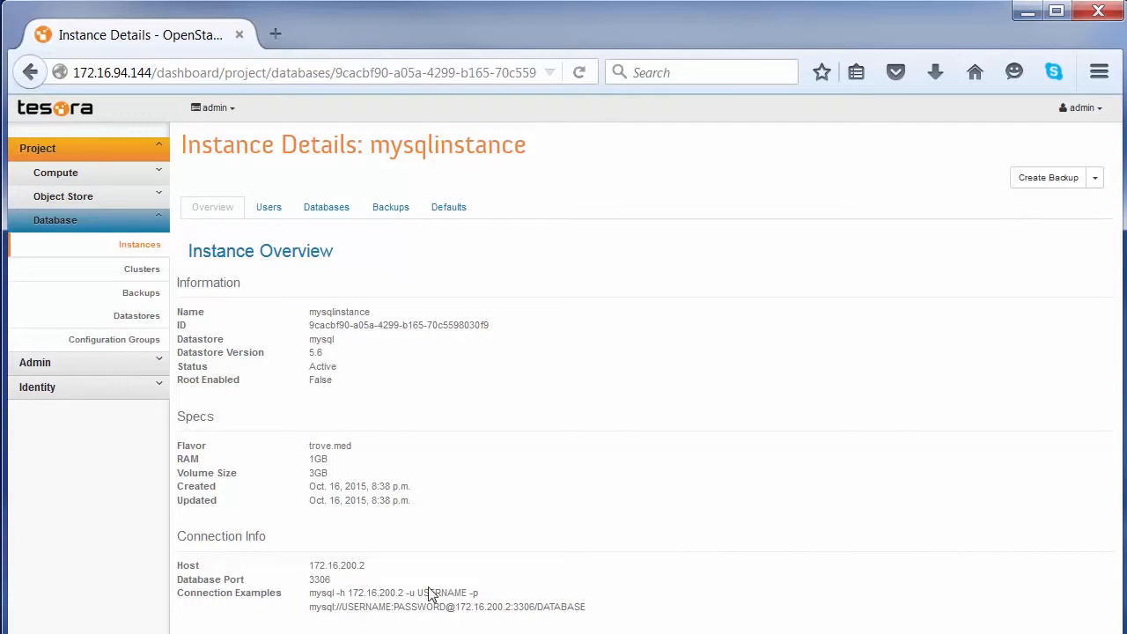
mouse_move(452, 440)
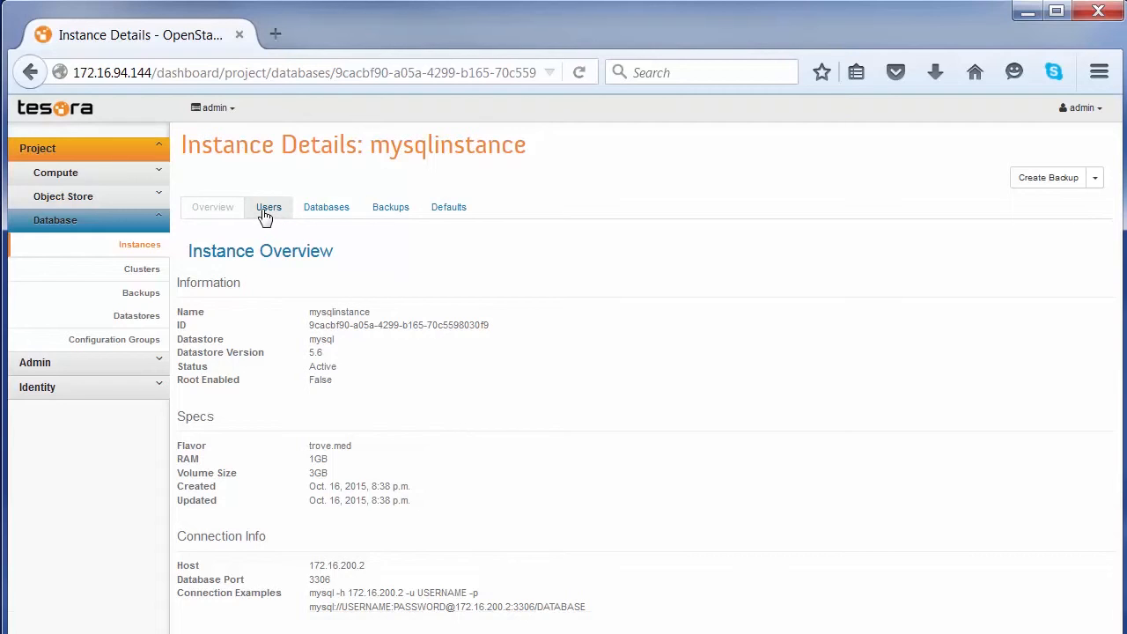
Check the Users tab for myuser, then the Databases tab for mydatabase
click(268, 207)
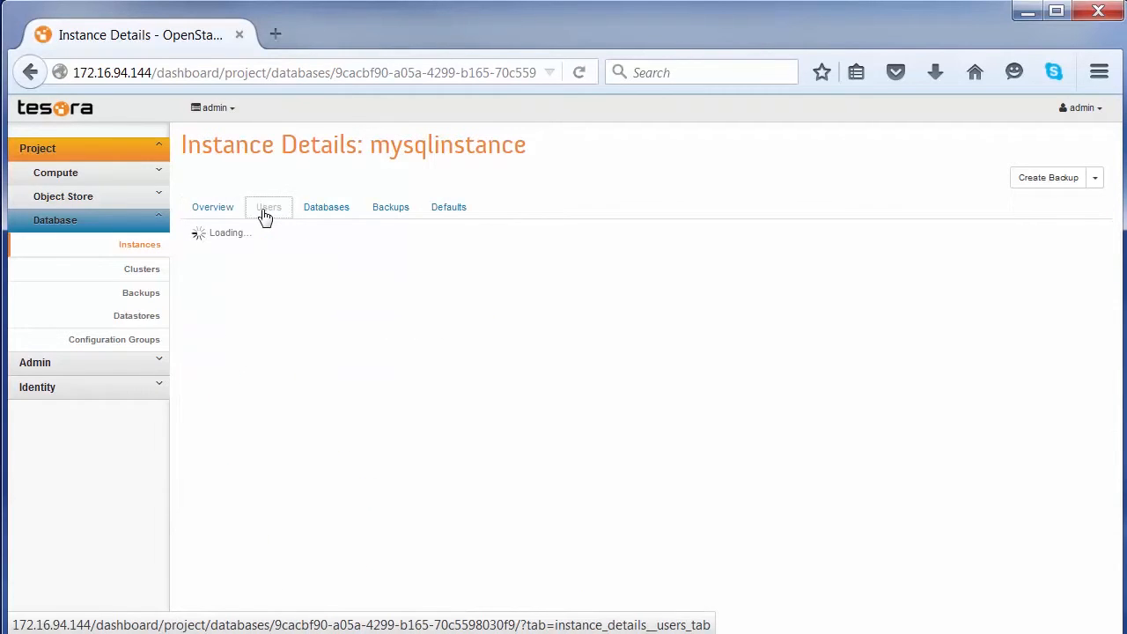
click(268, 207)
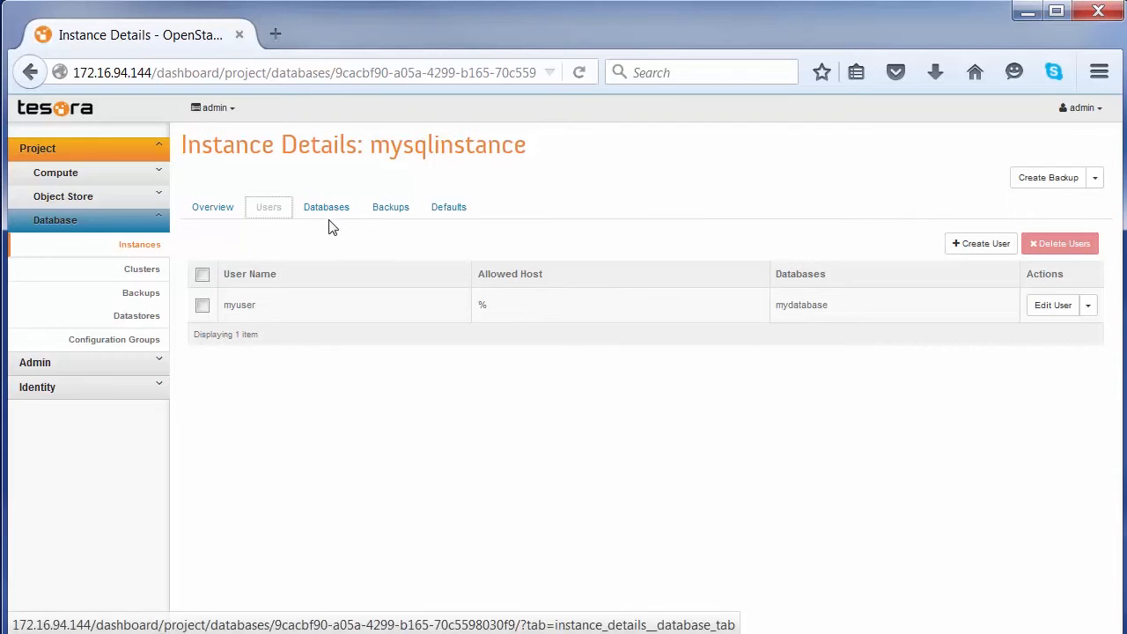
click(326, 207)
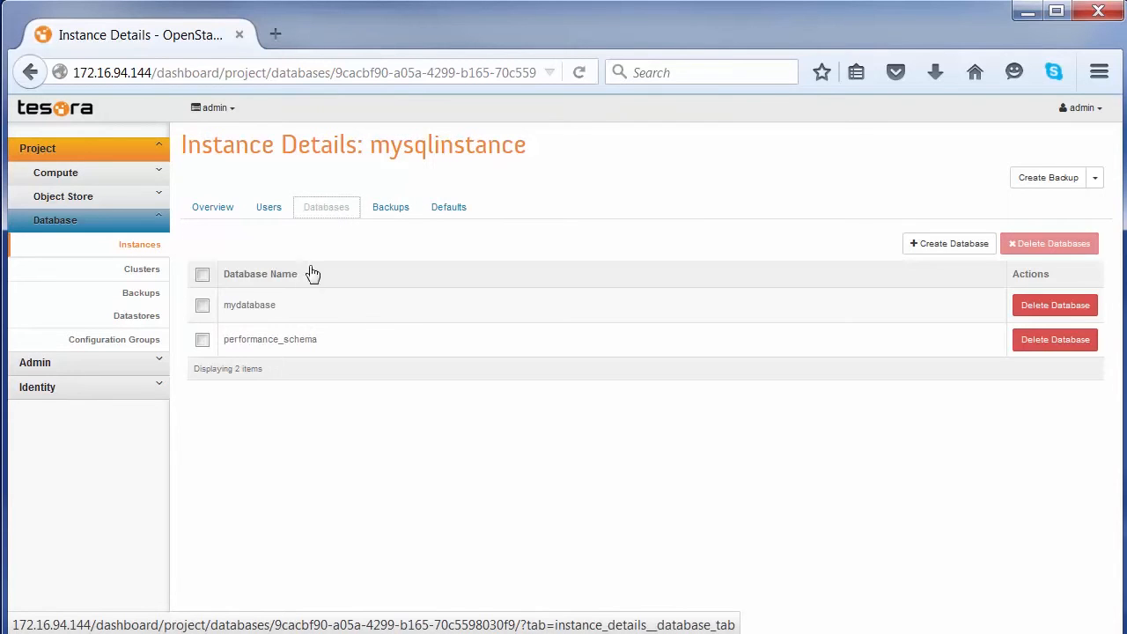